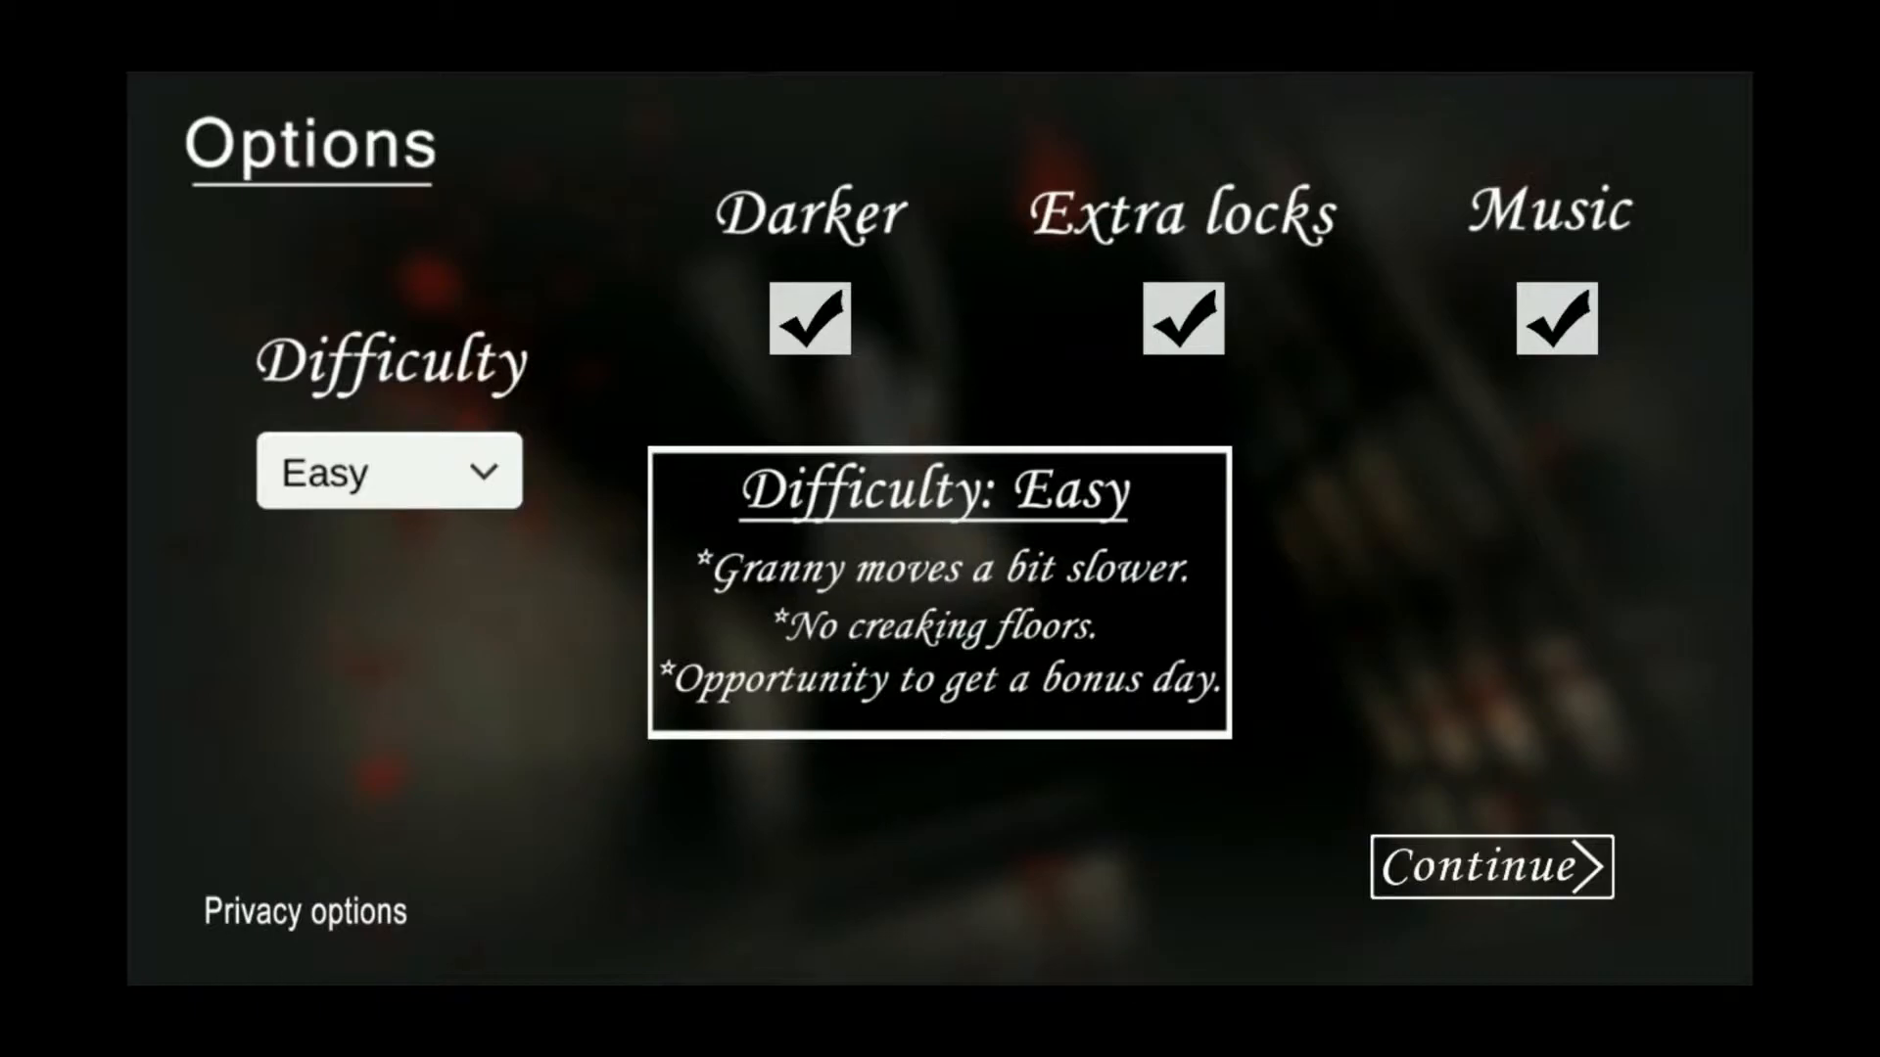
Try Normal then Hard in the difficulty list, reopening it for Extreme
{"action": "left_click", "coordinate": [387, 470]}
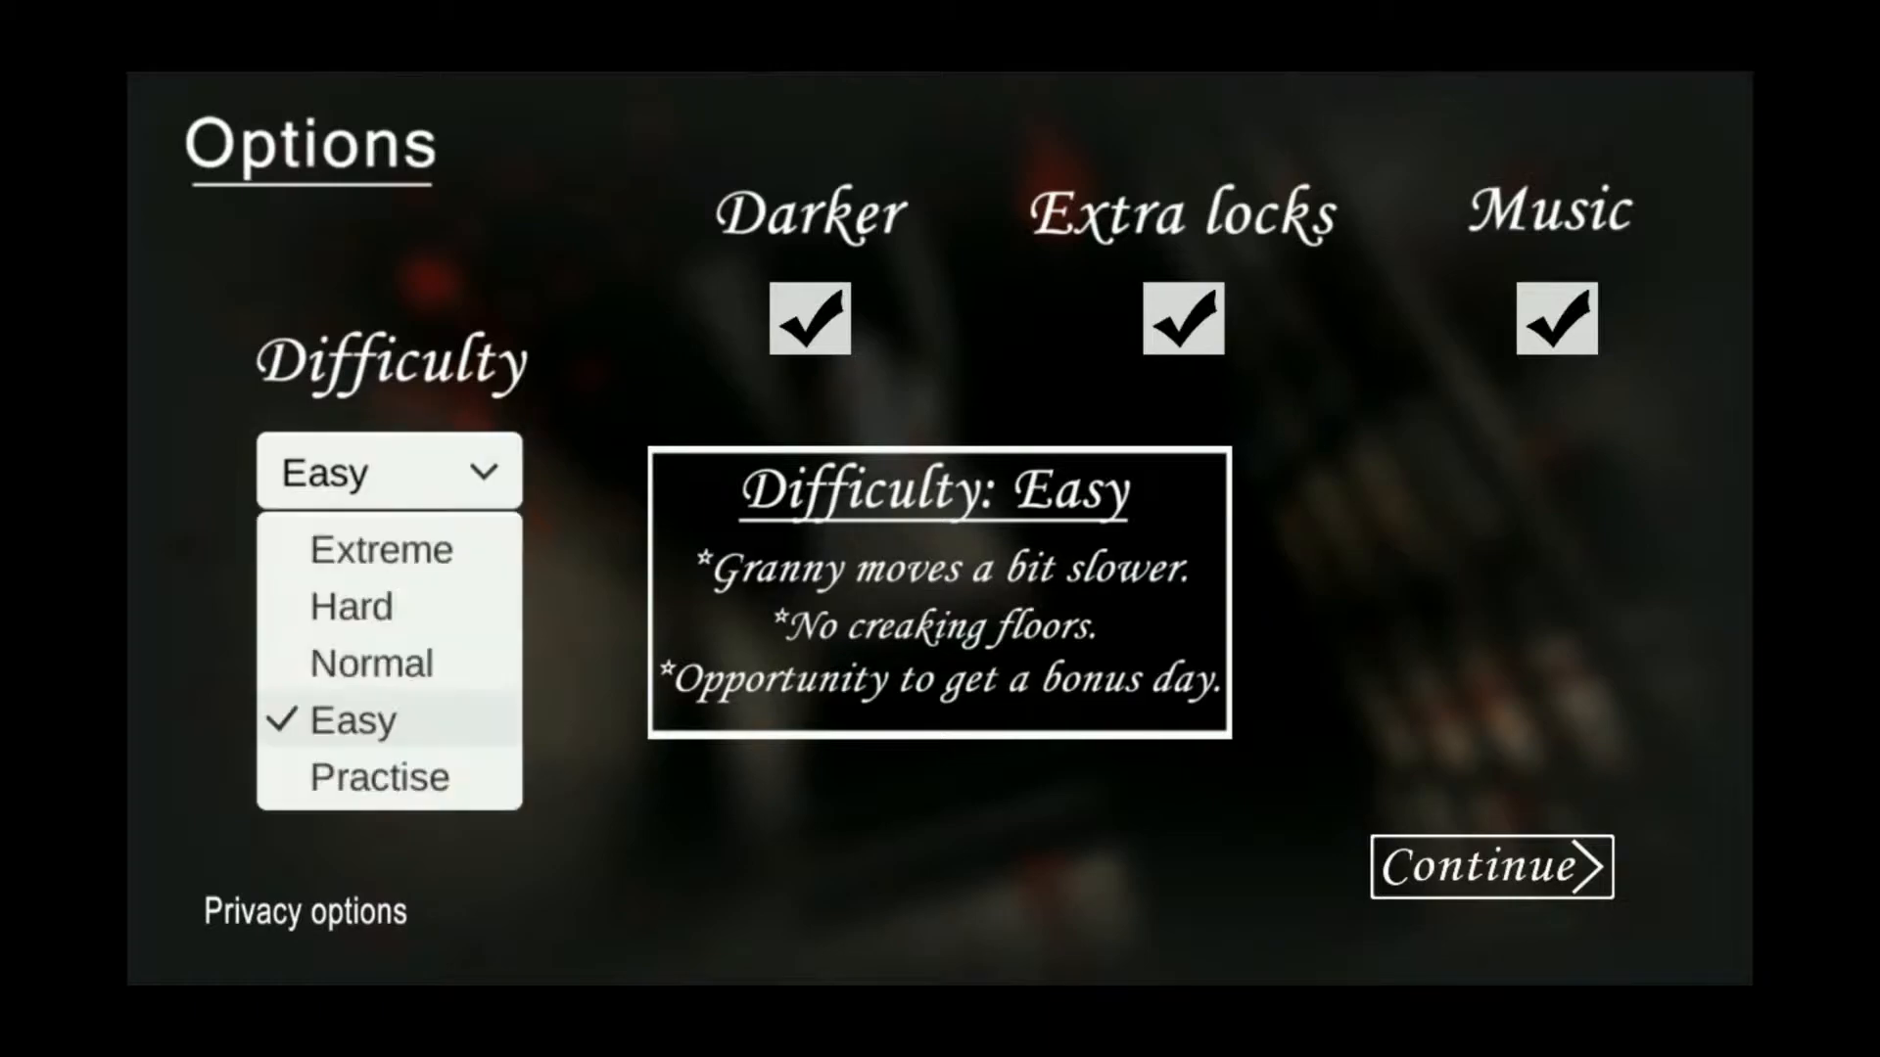
{"action": "left_click", "coordinate": [370, 663]}
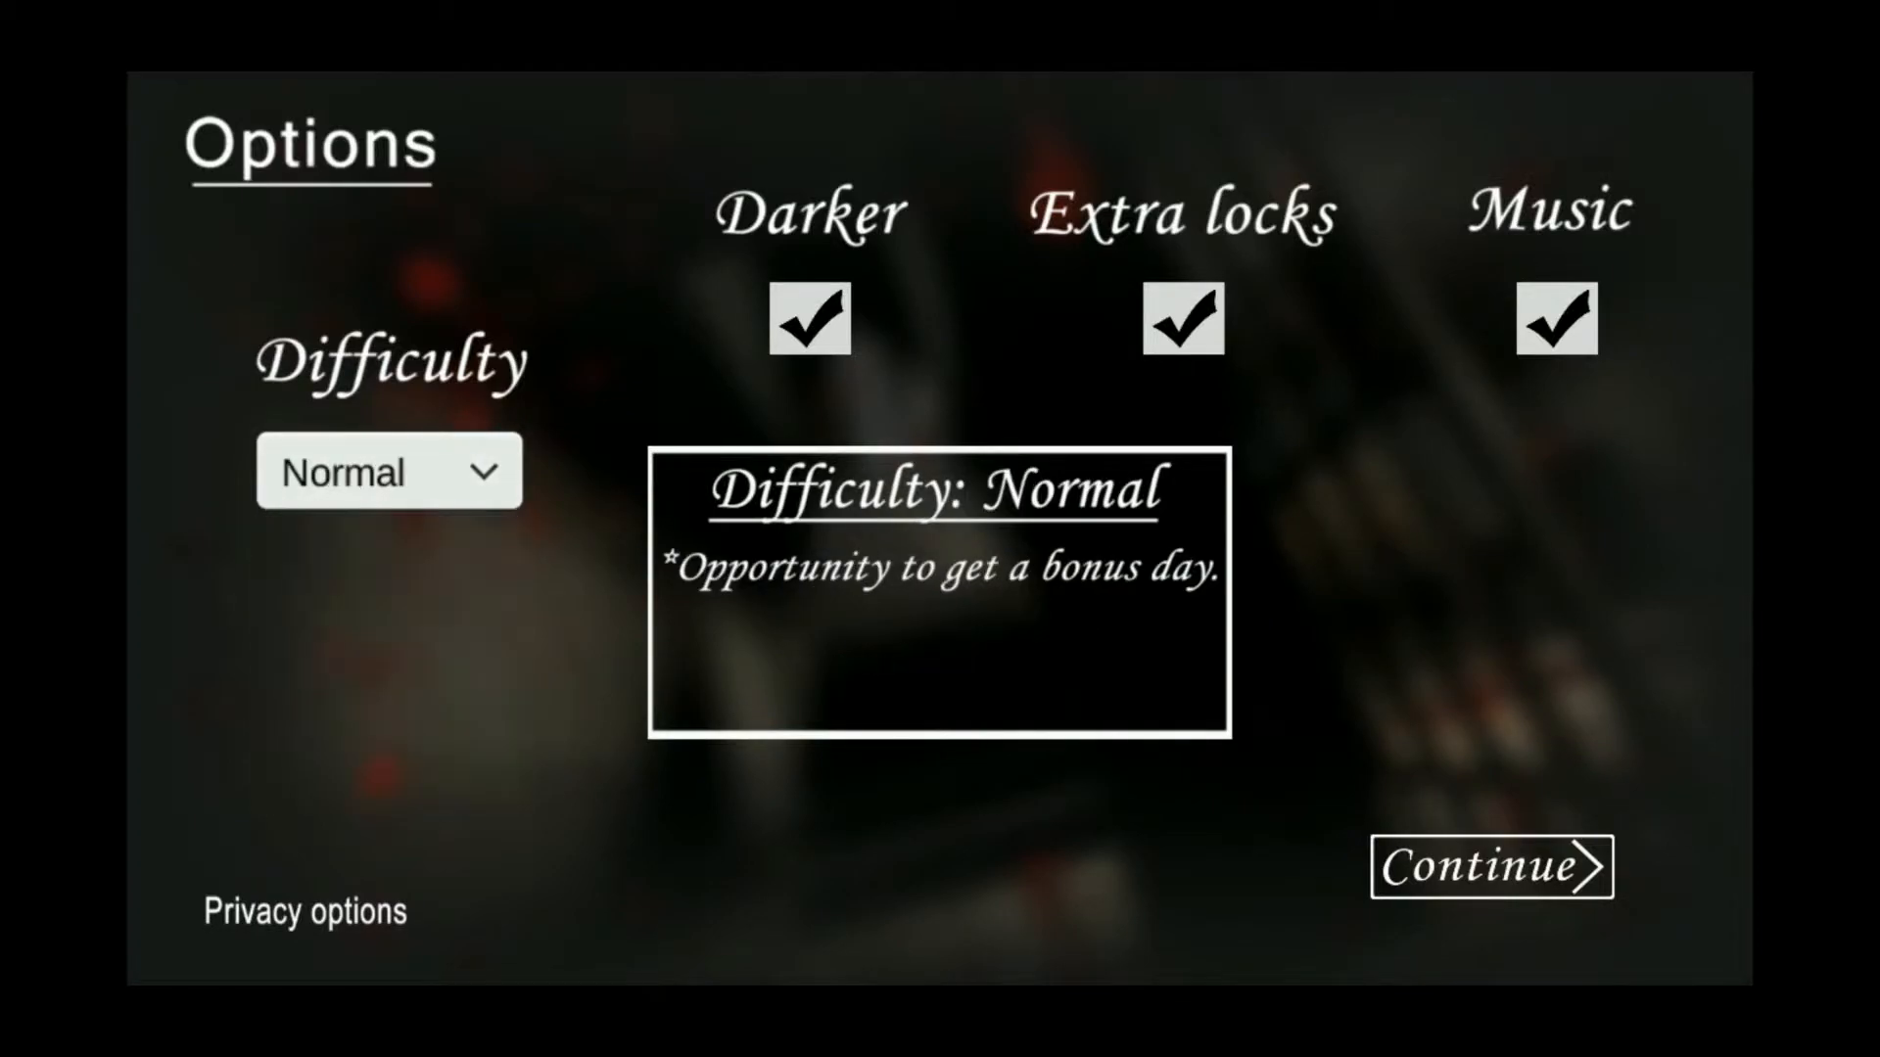
{"action": "left_click", "coordinate": [389, 471]}
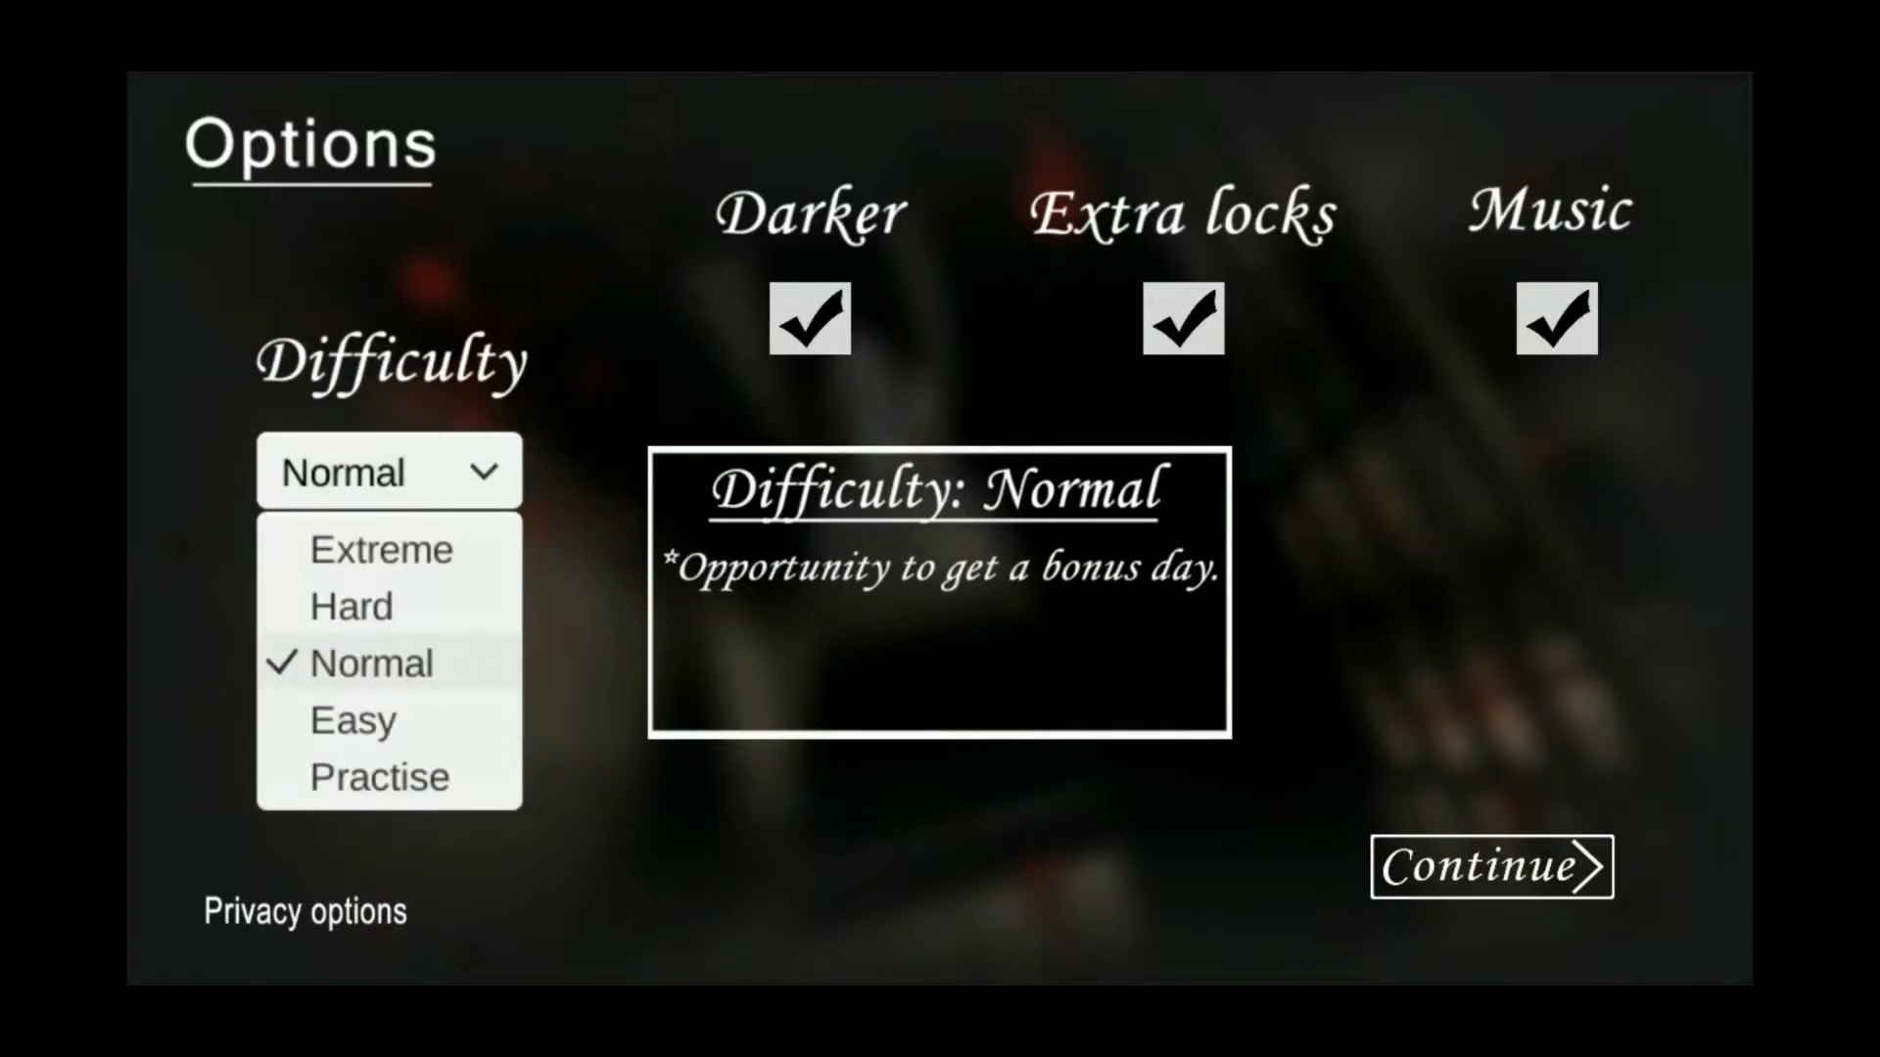
{"action": "left_click", "coordinate": [350, 607]}
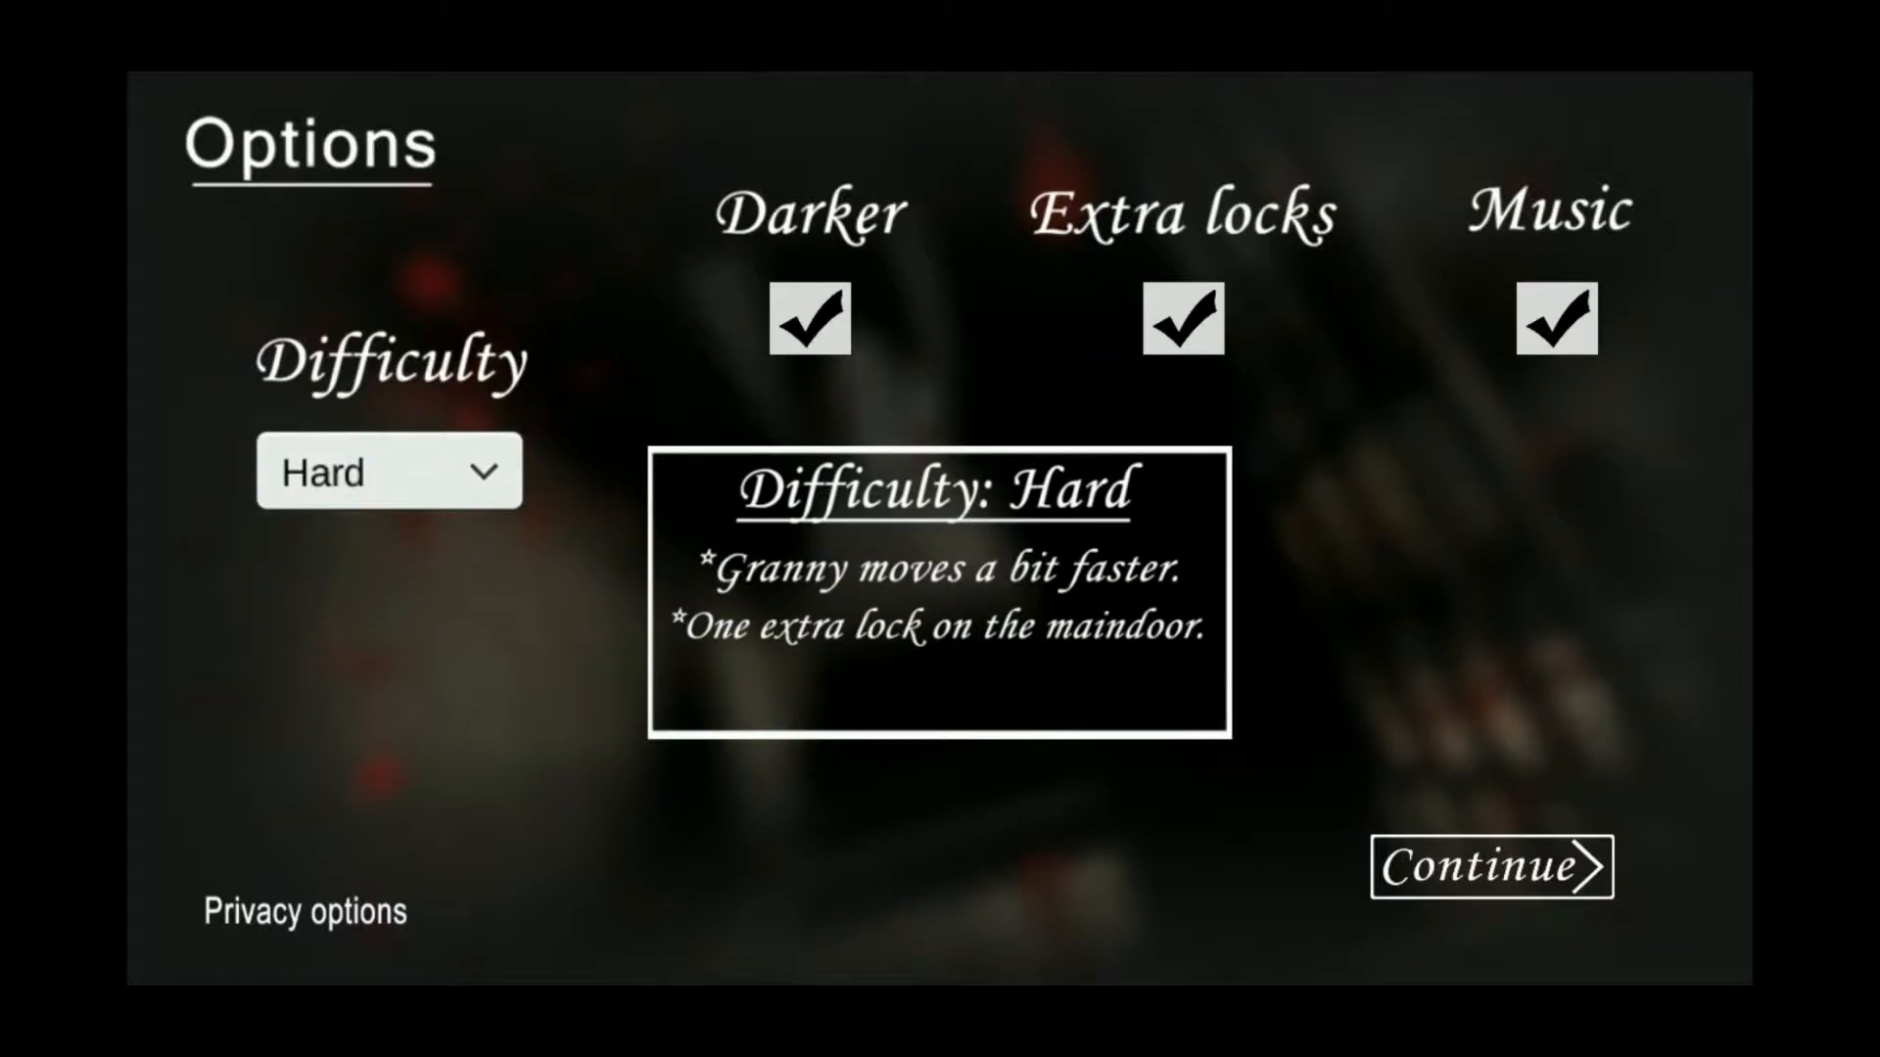
{"action": "left_click", "coordinate": [389, 471]}
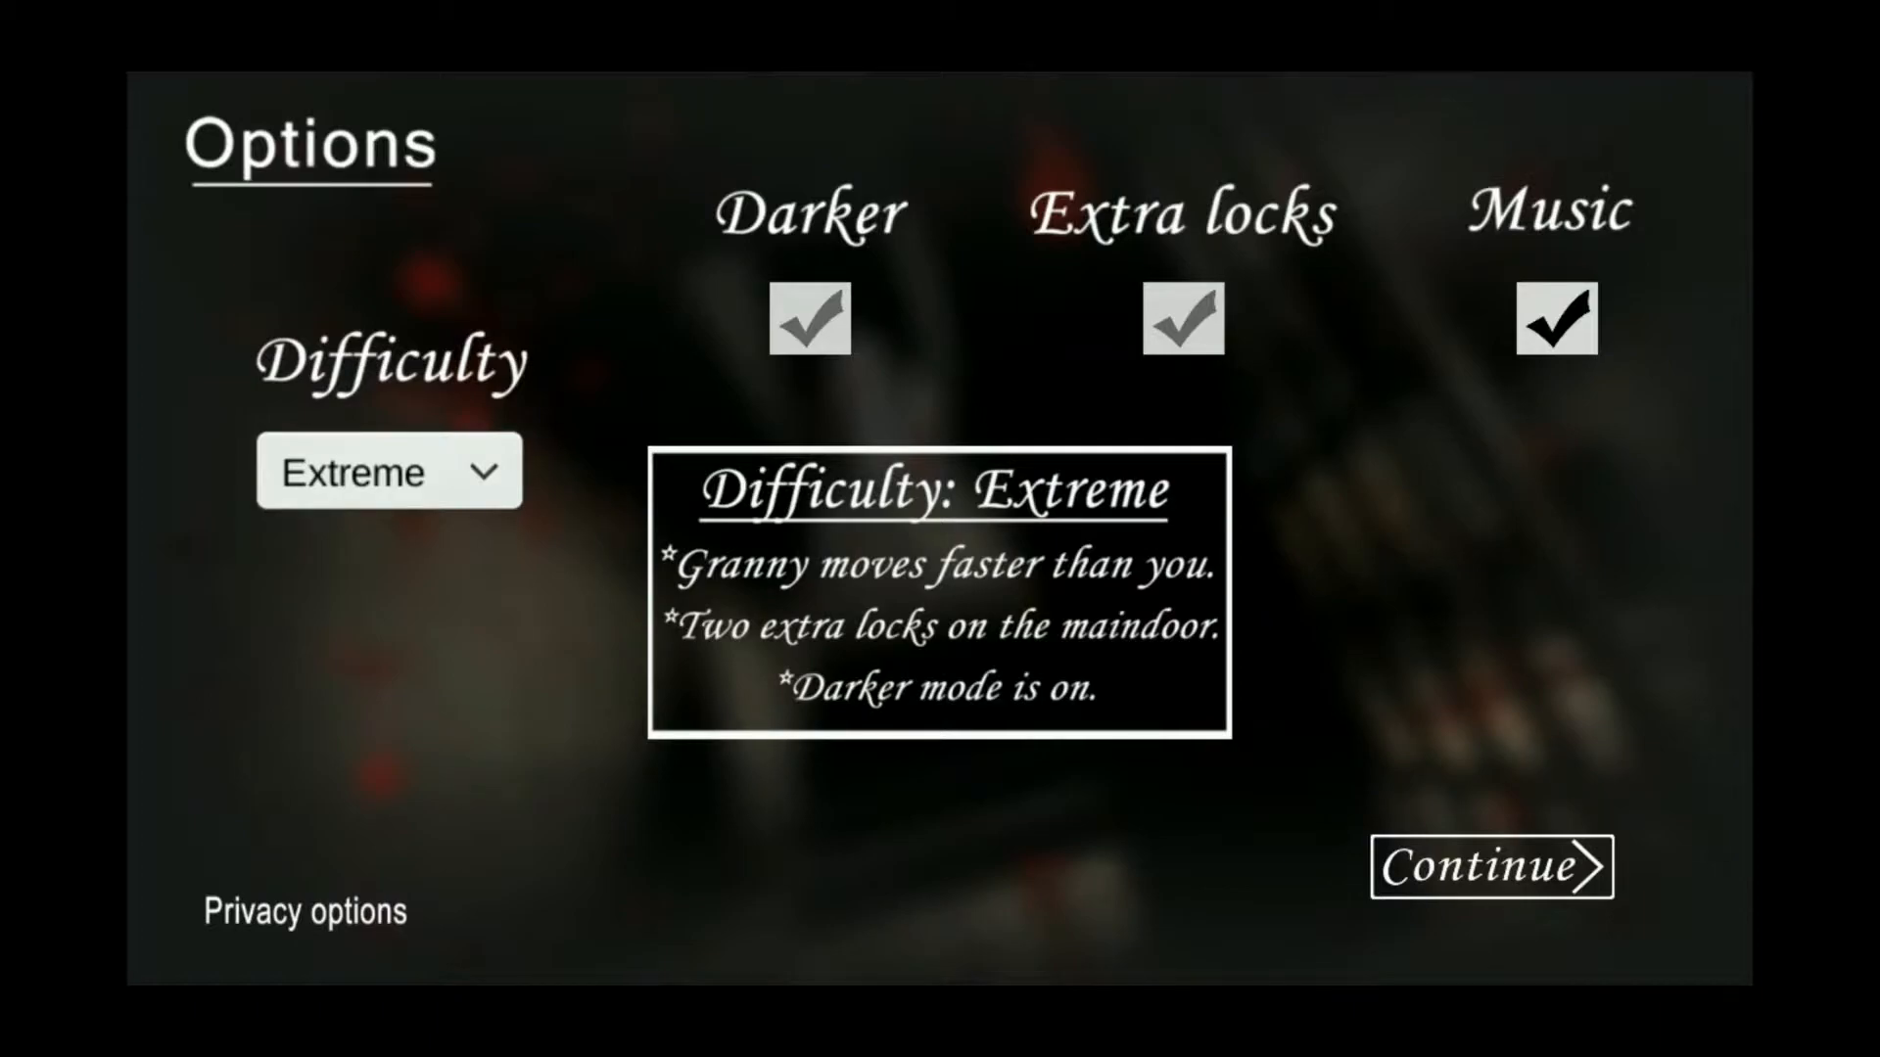
Pick Practise difficulty, then reopen the difficulty list to choose Normal
{"action": "left_click", "coordinate": [389, 471]}
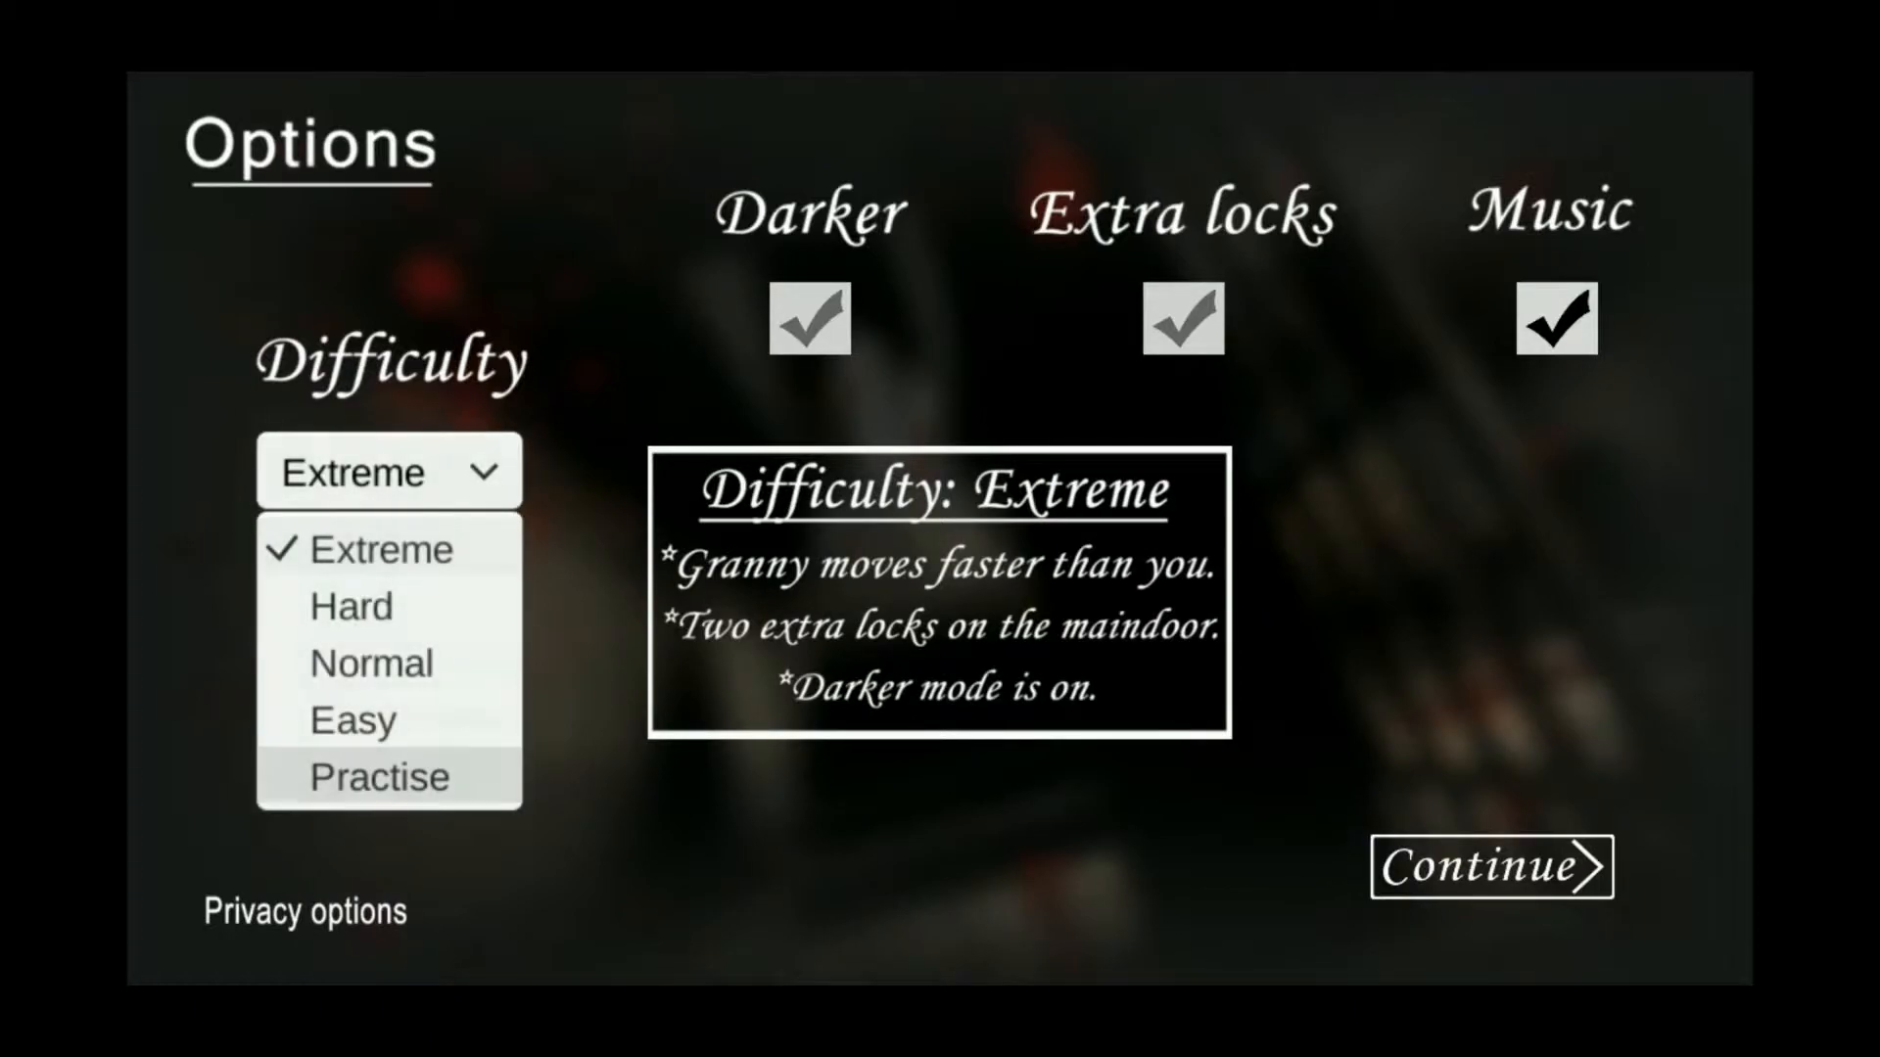
{"action": "left_click", "coordinate": [378, 776]}
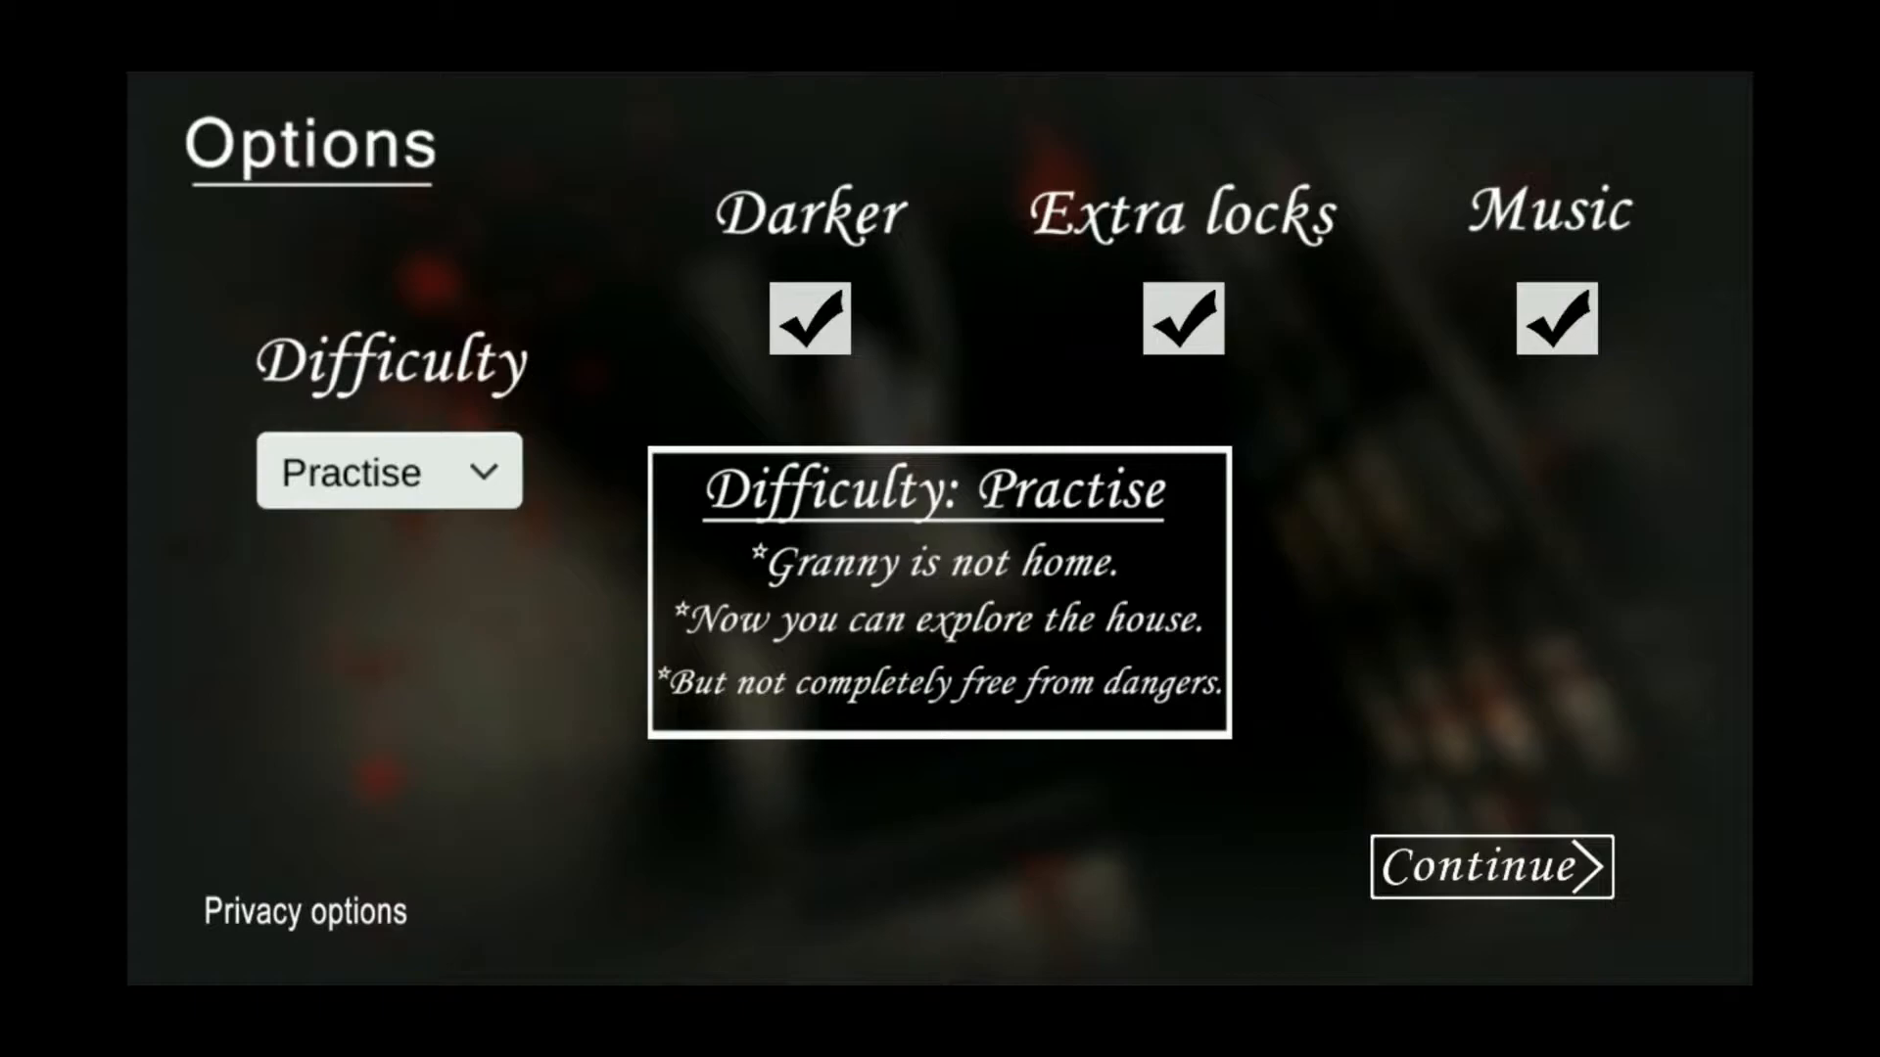
{"action": "left_click", "coordinate": [389, 471]}
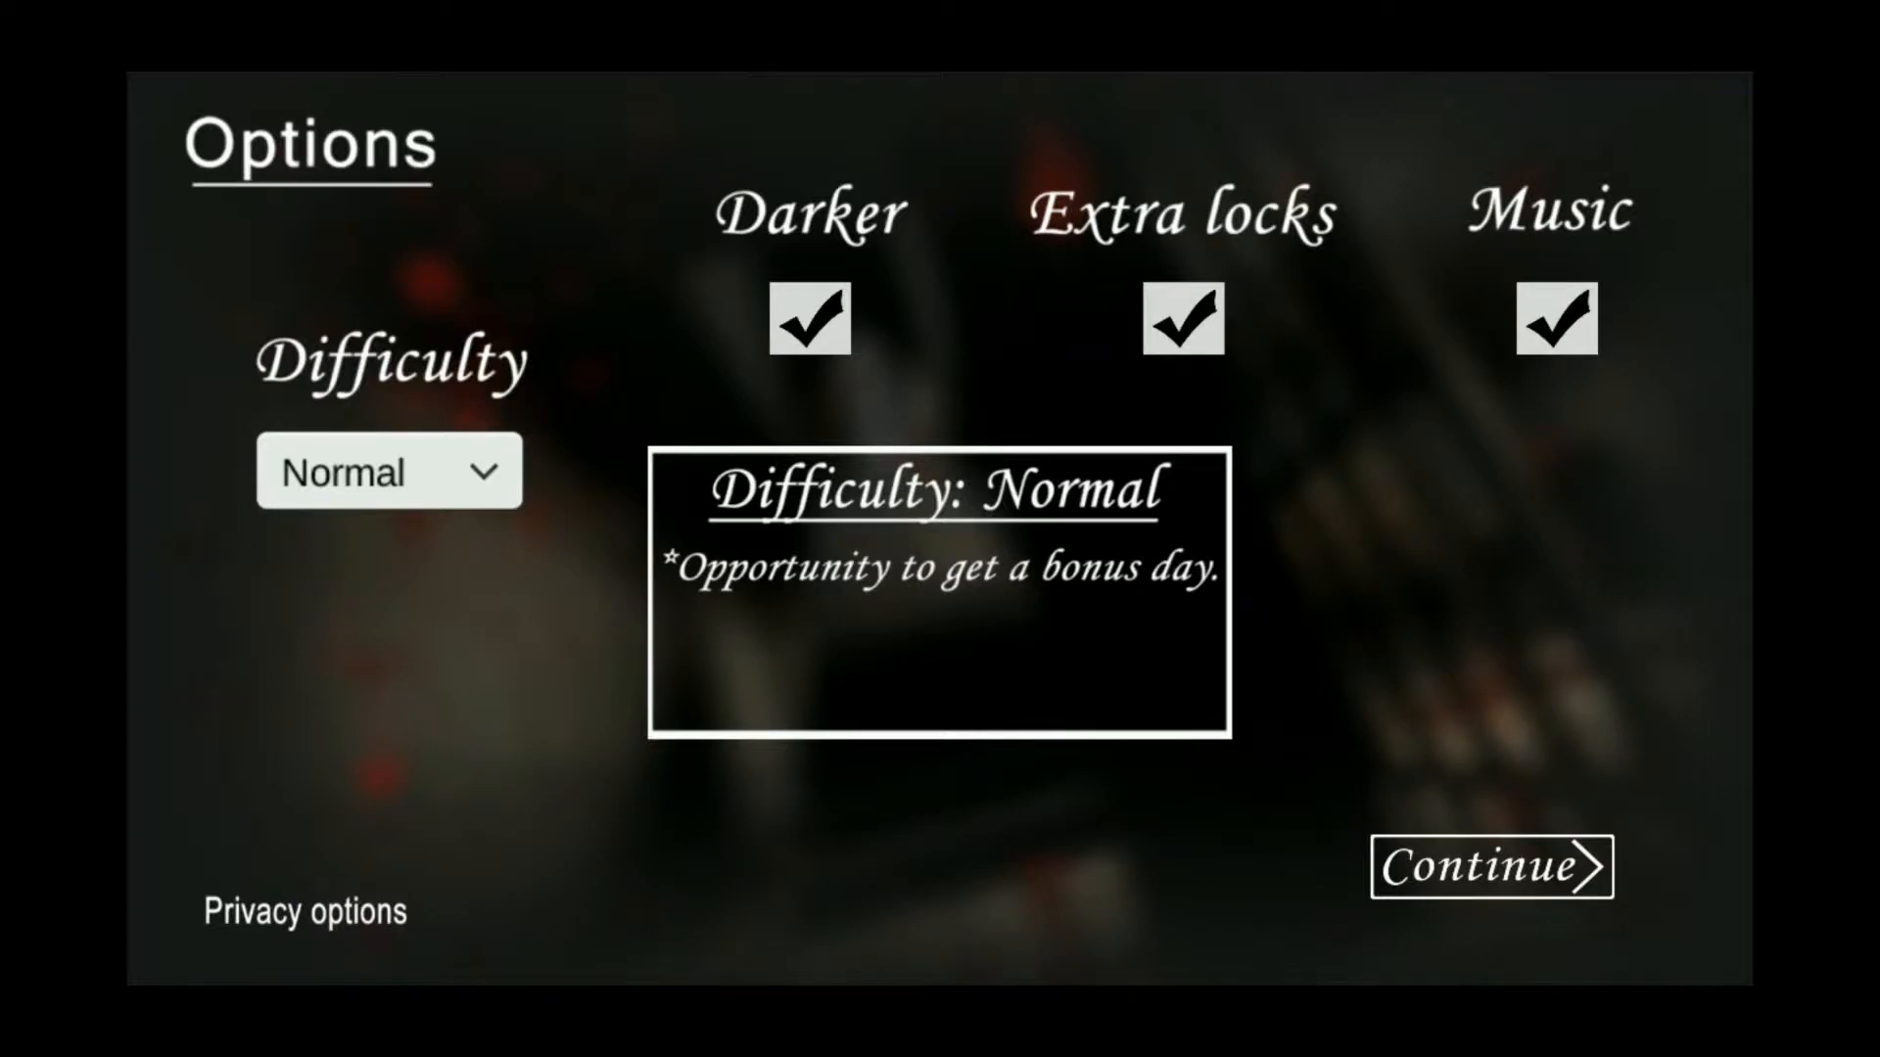
Confirm the options to start a new game and reach the five-day intro tips
{"action": "left_click", "coordinate": [1492, 891]}
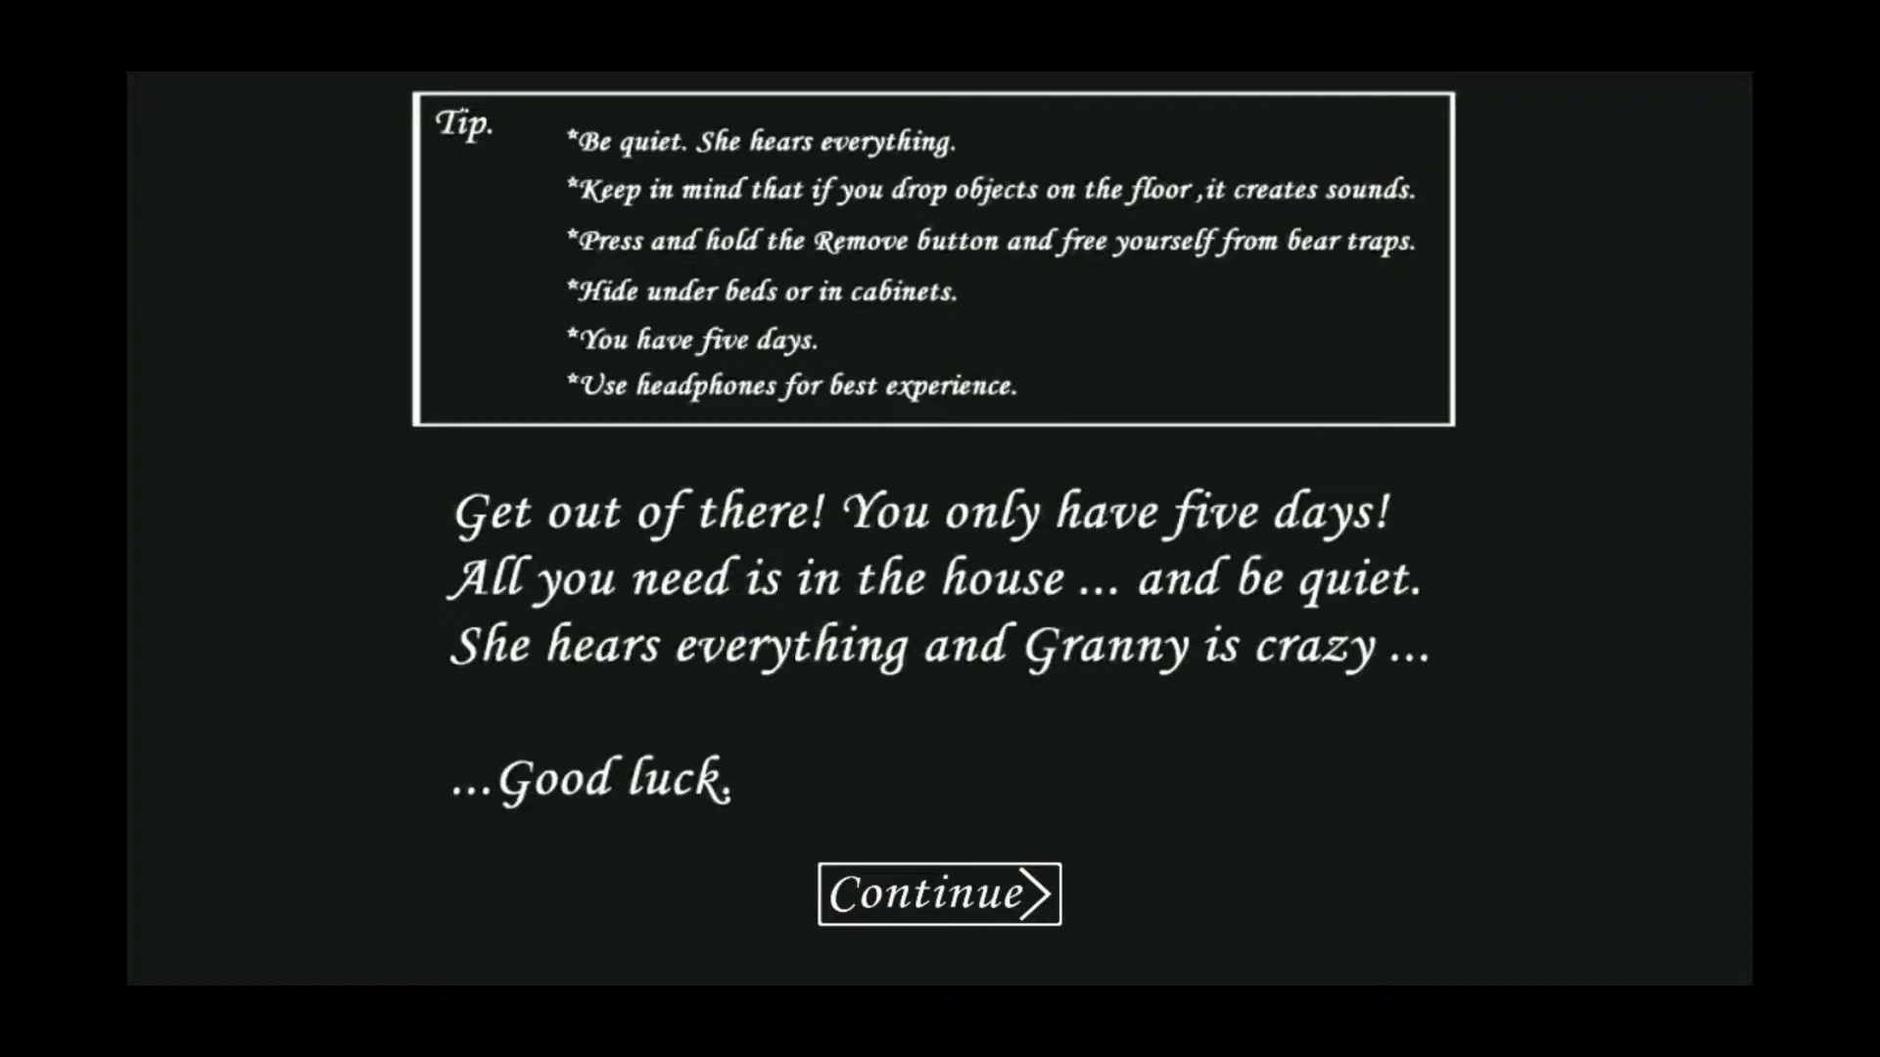
{"action": "left_click", "coordinate": [939, 902]}
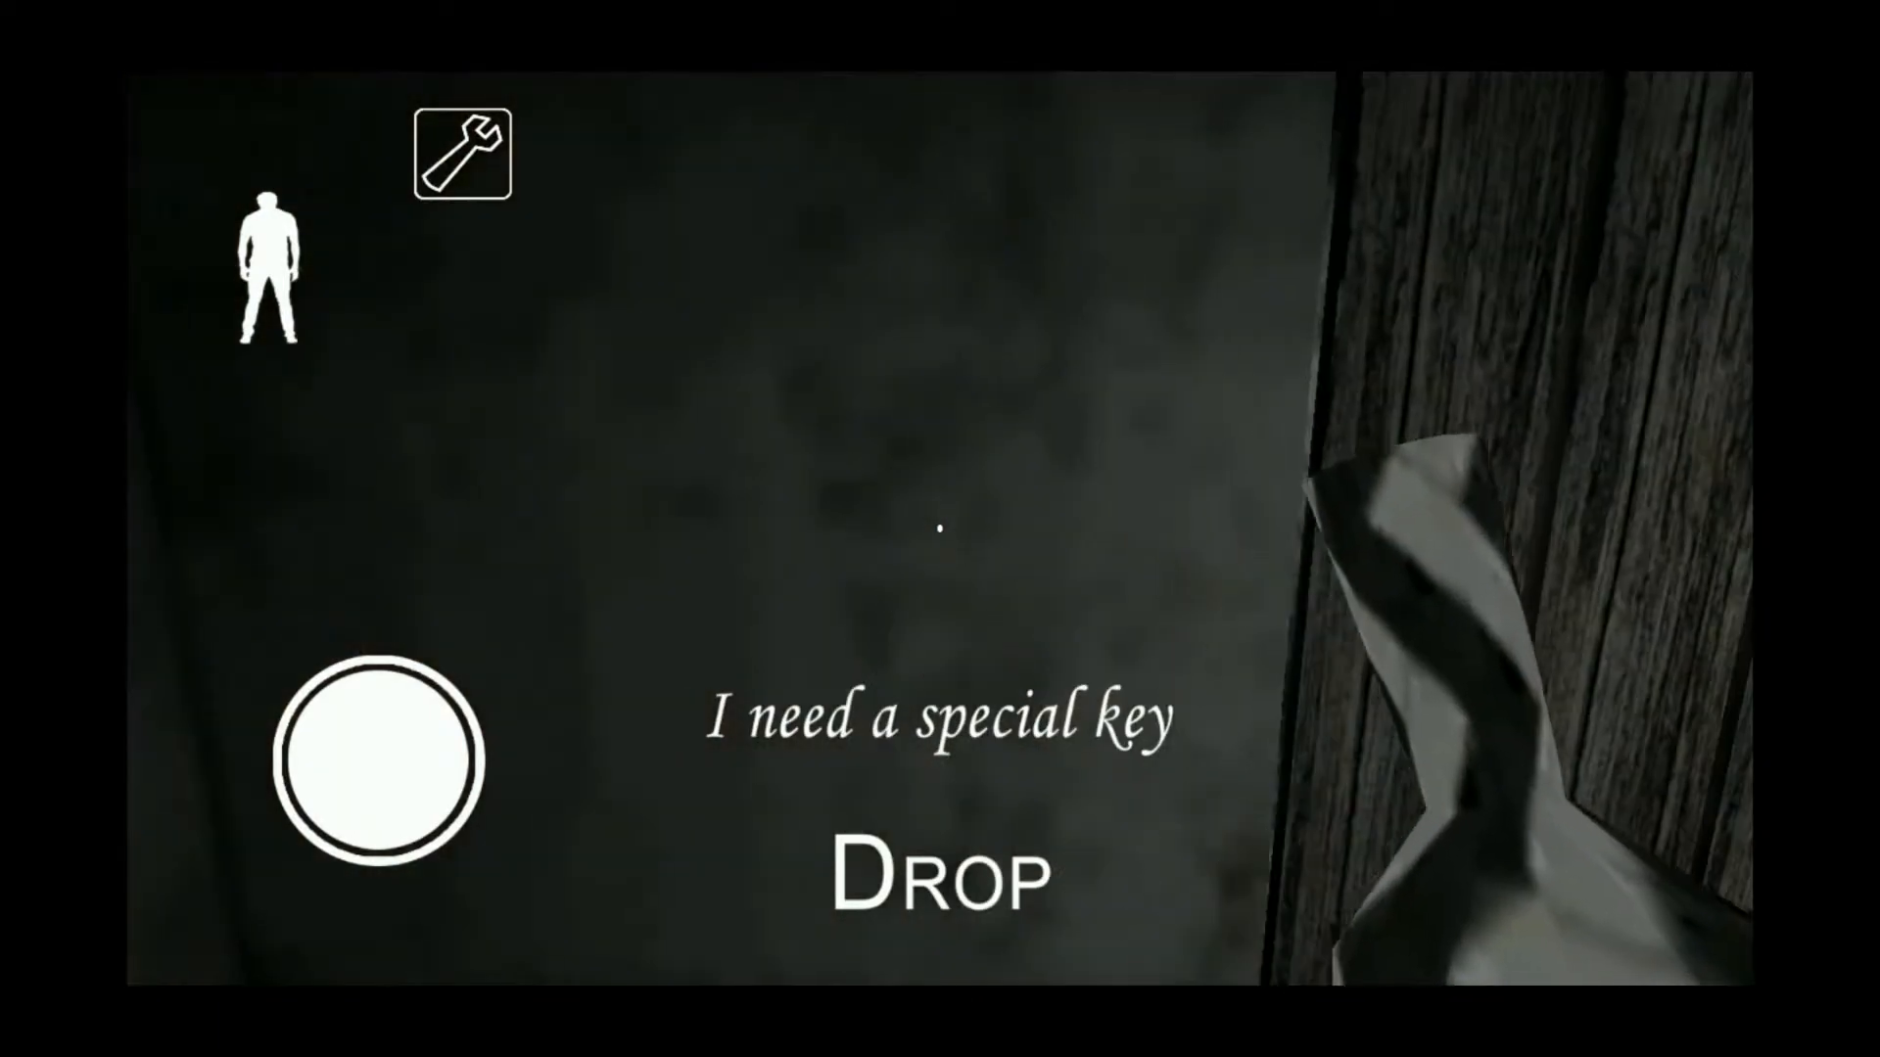
{"action": "left_click_drag", "start_coordinate": [384, 761], "coordinate": [300, 707]}
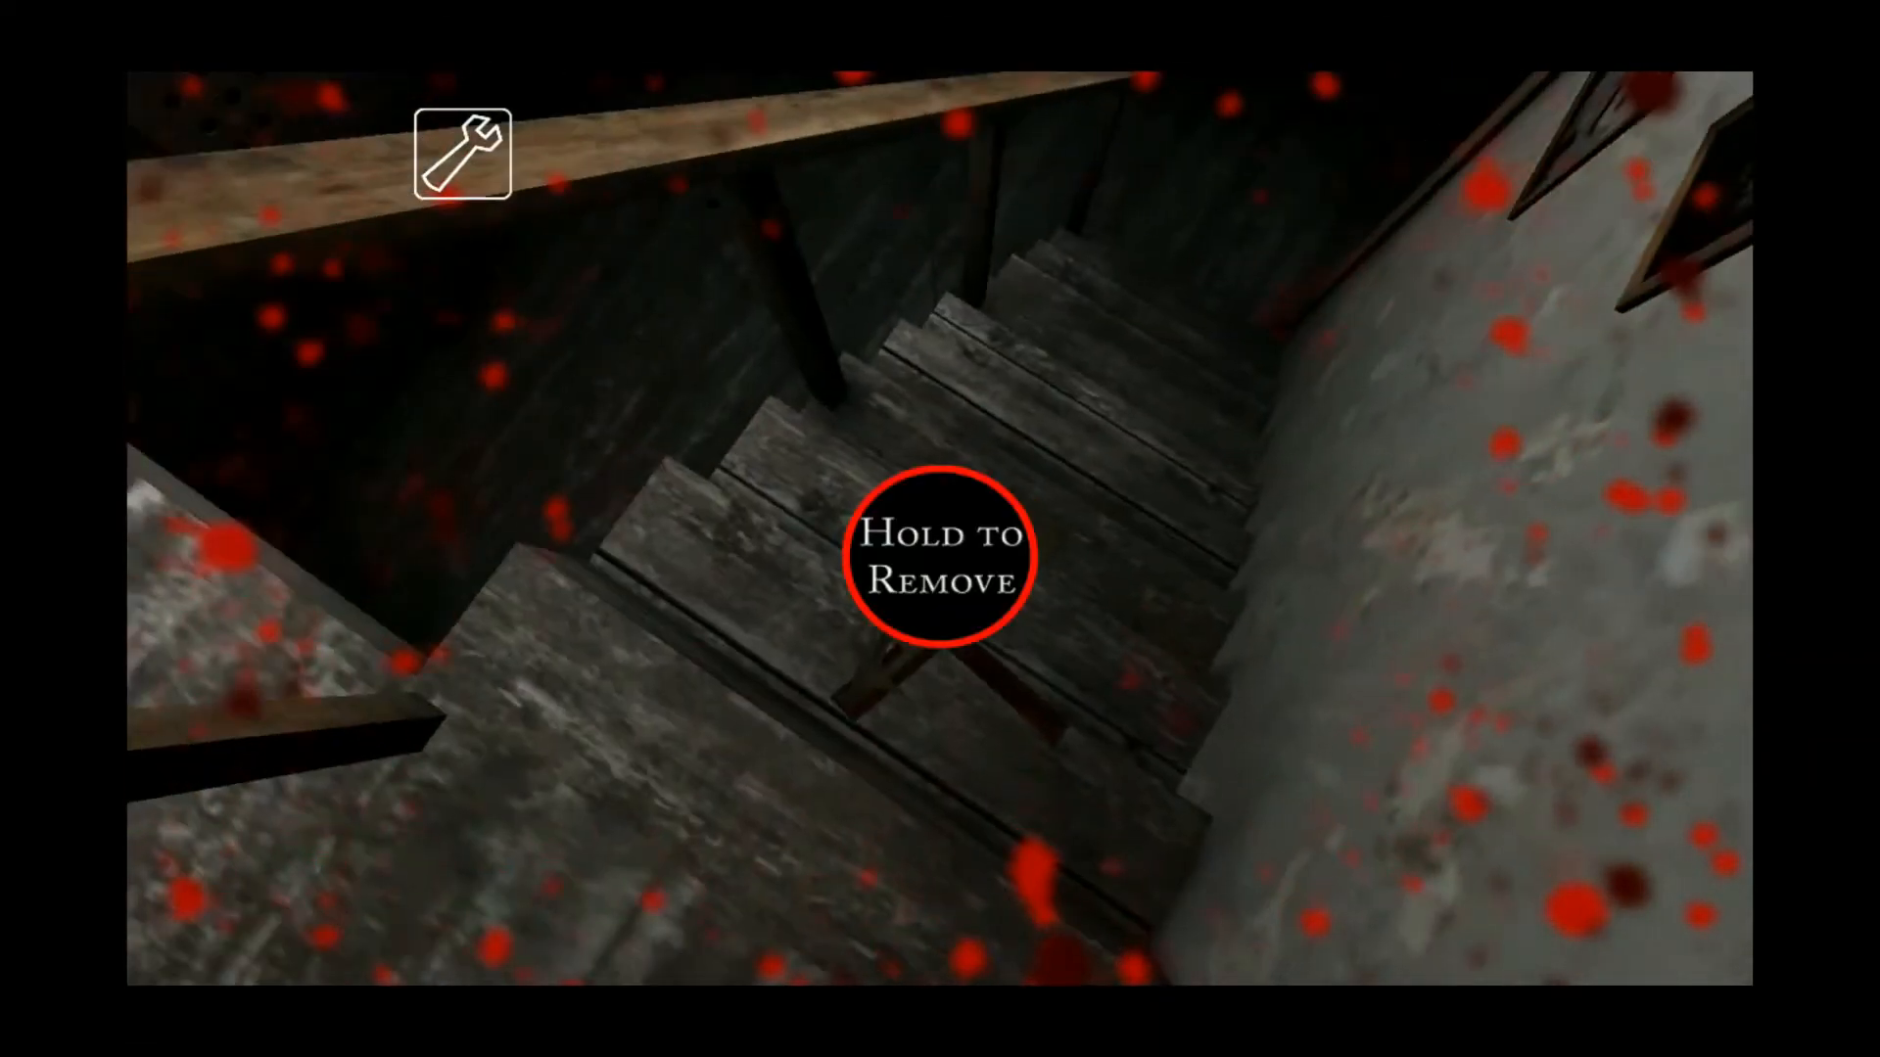
Hold to remove the bear trap and free the player
{"action": "left_click", "coordinate": [940, 558]}
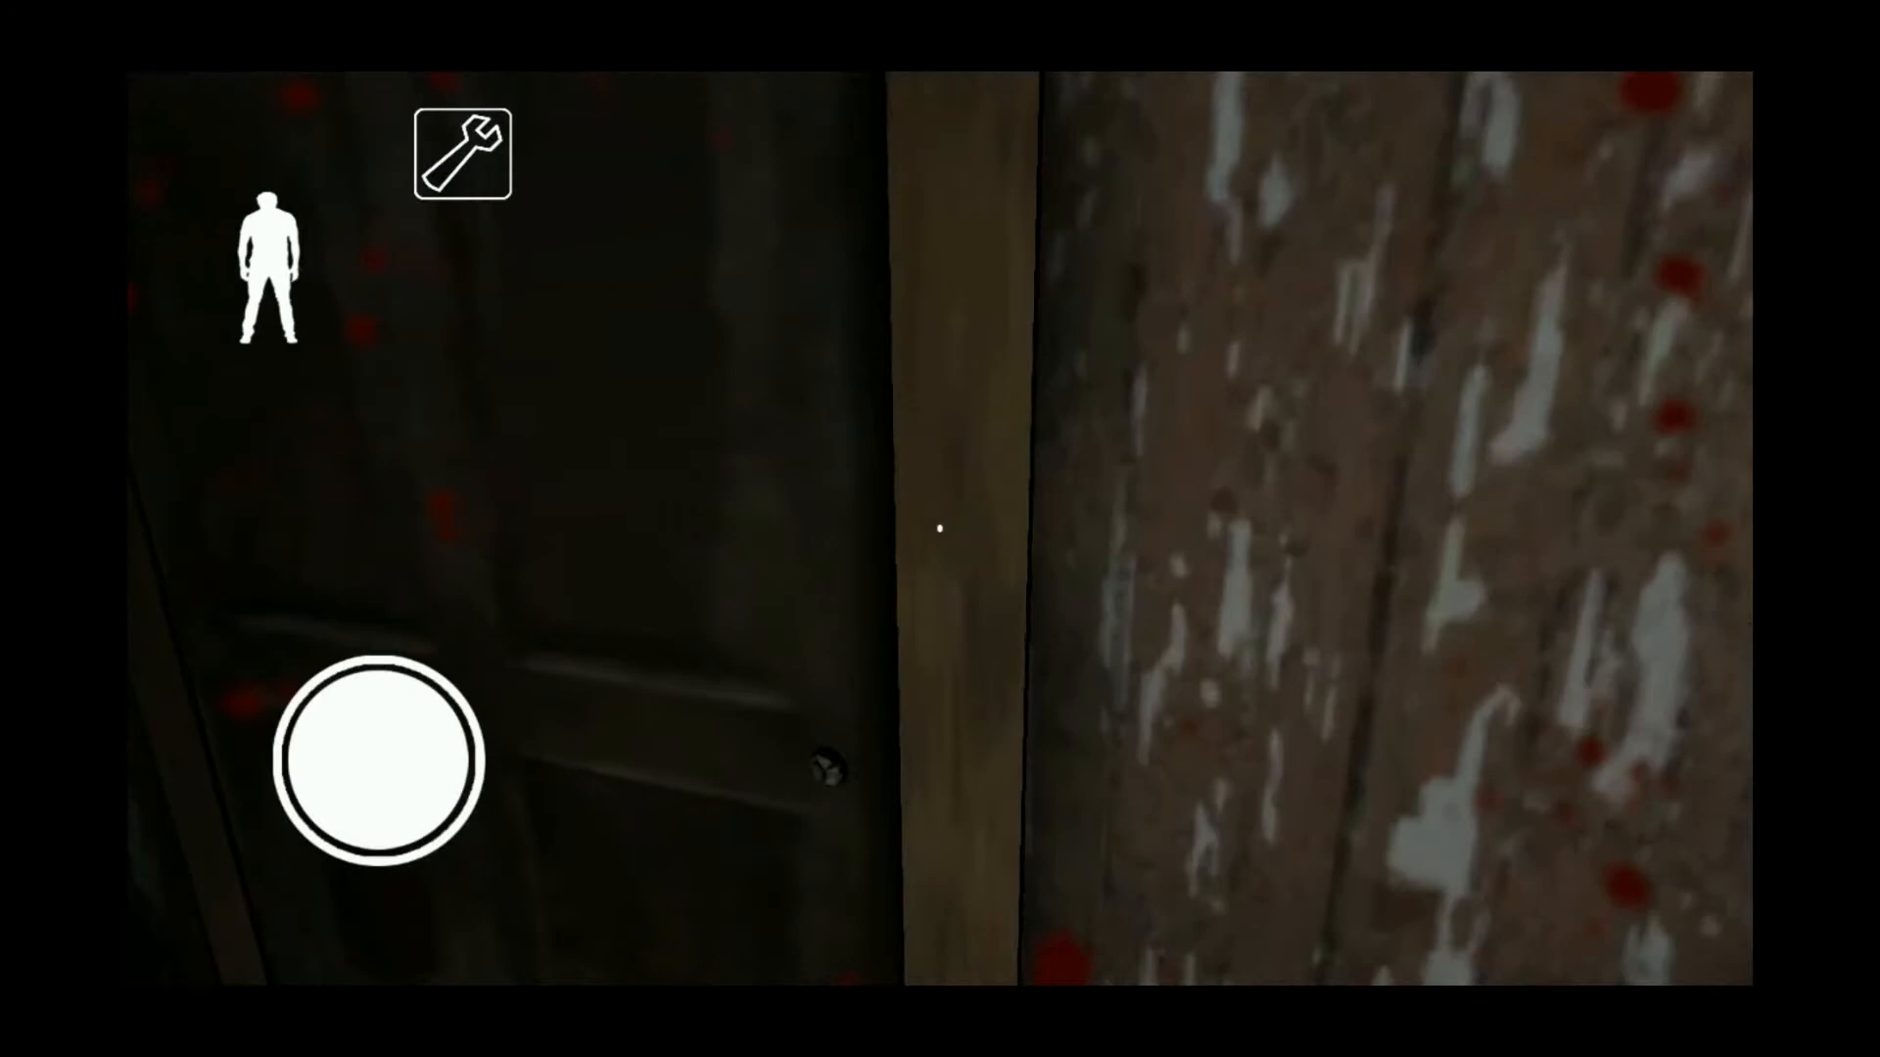
Walk onto the landing by the railing, then through the wooden-table room
{"action": "left_click_drag", "start_coordinate": [378, 749], "coordinate": [276, 683]}
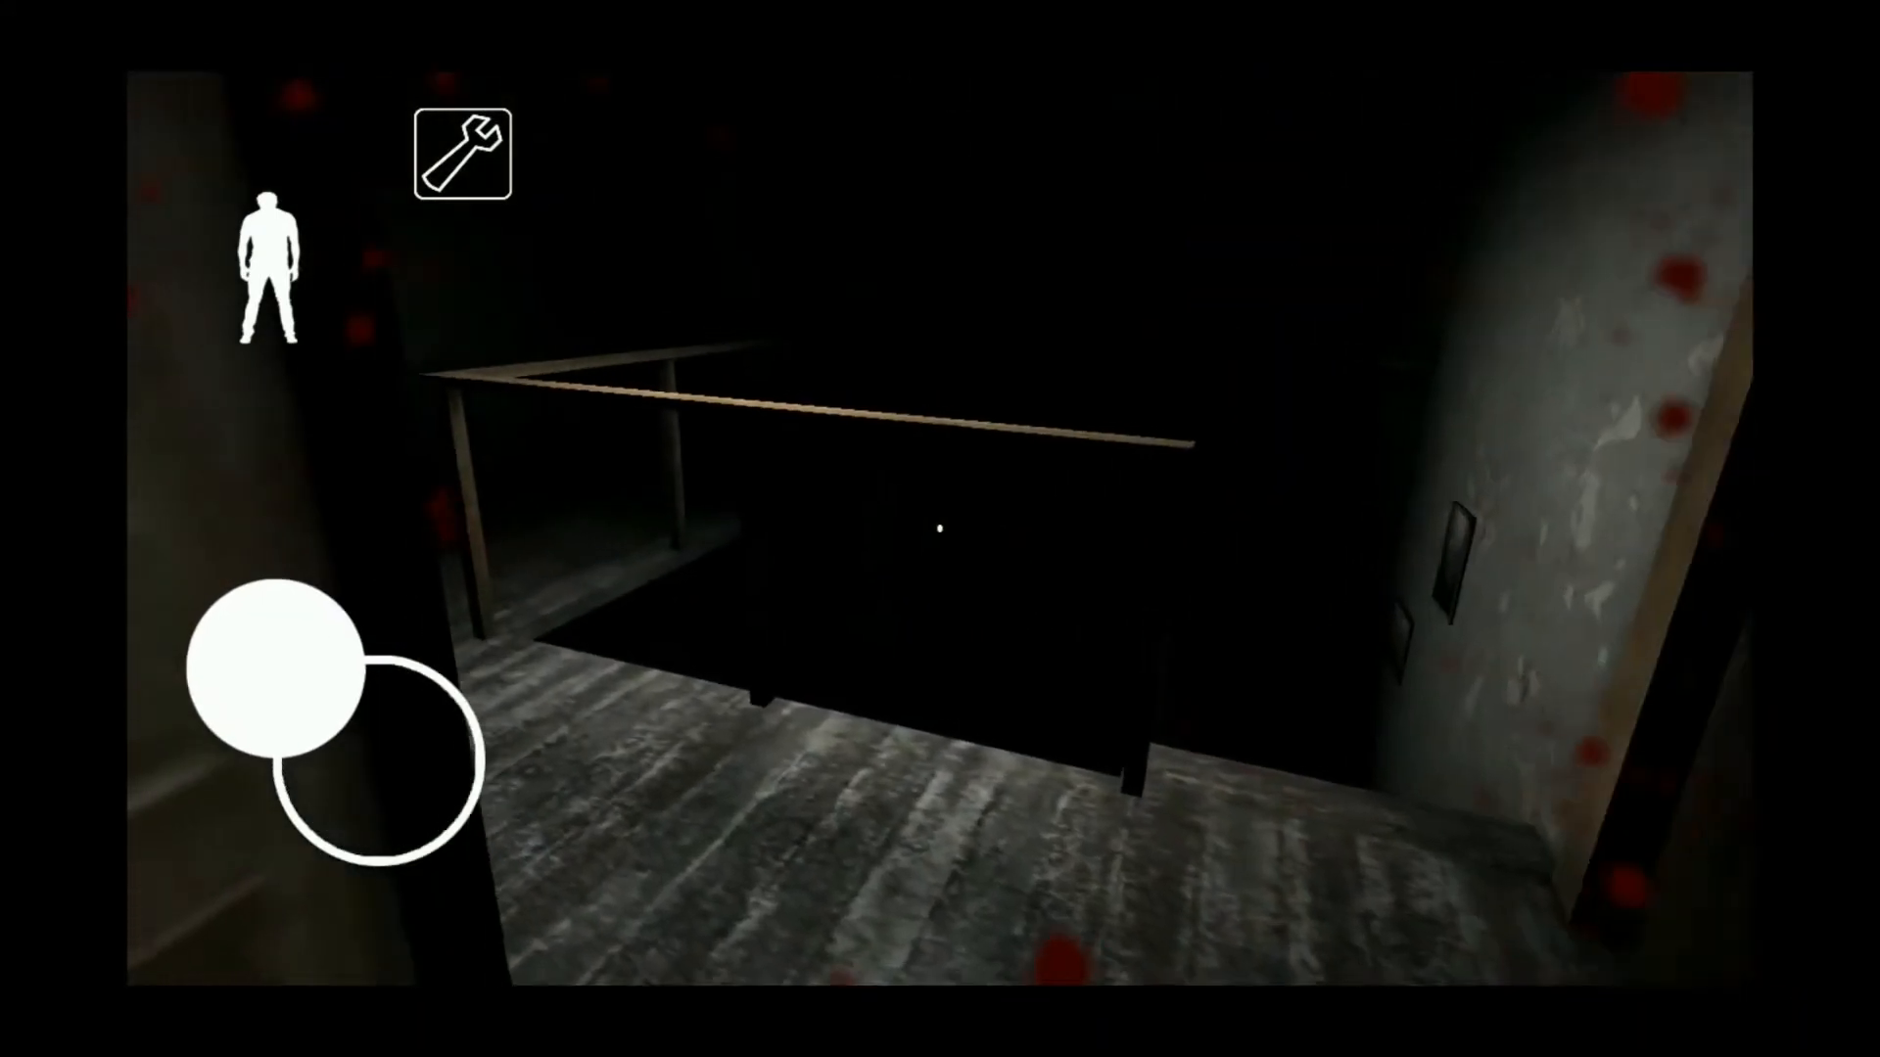
{"action": "left_click_drag", "start_coordinate": [299, 707], "coordinate": [384, 779]}
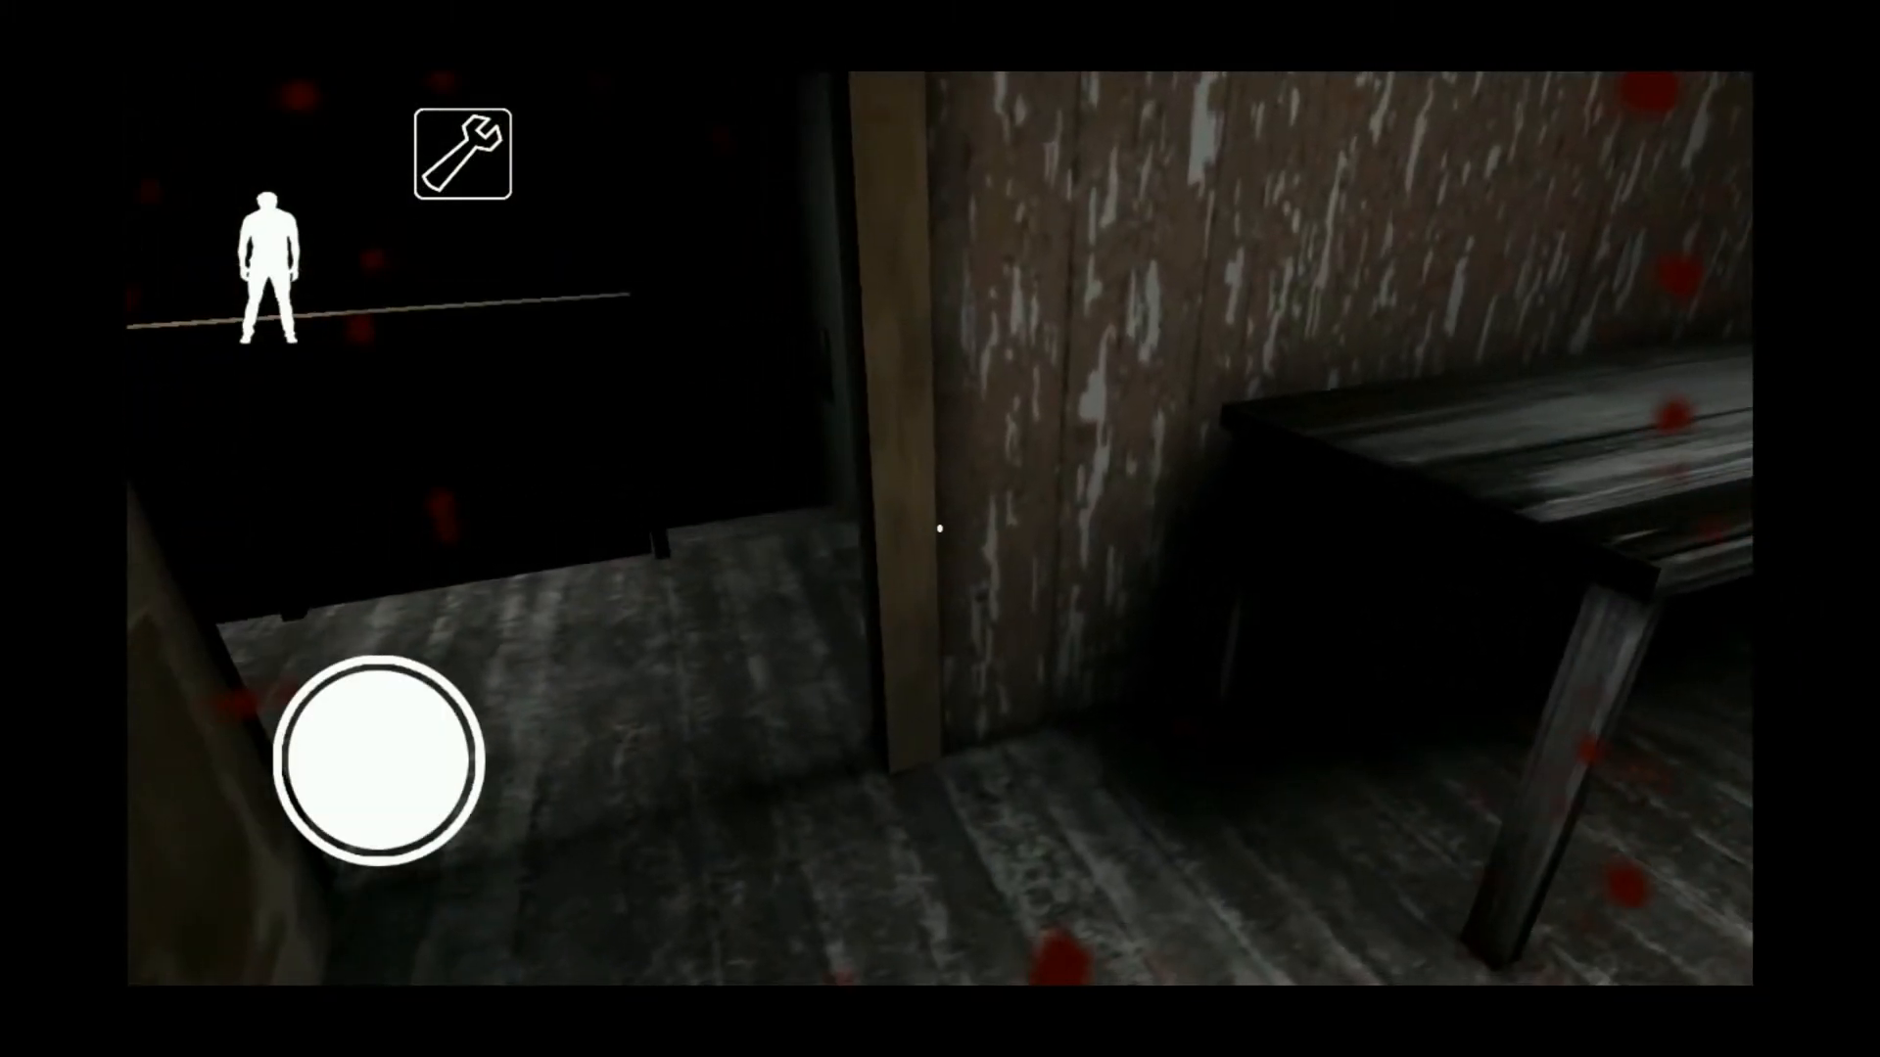
{"action": "left_click_drag", "start_coordinate": [372, 755], "coordinate": [311, 624]}
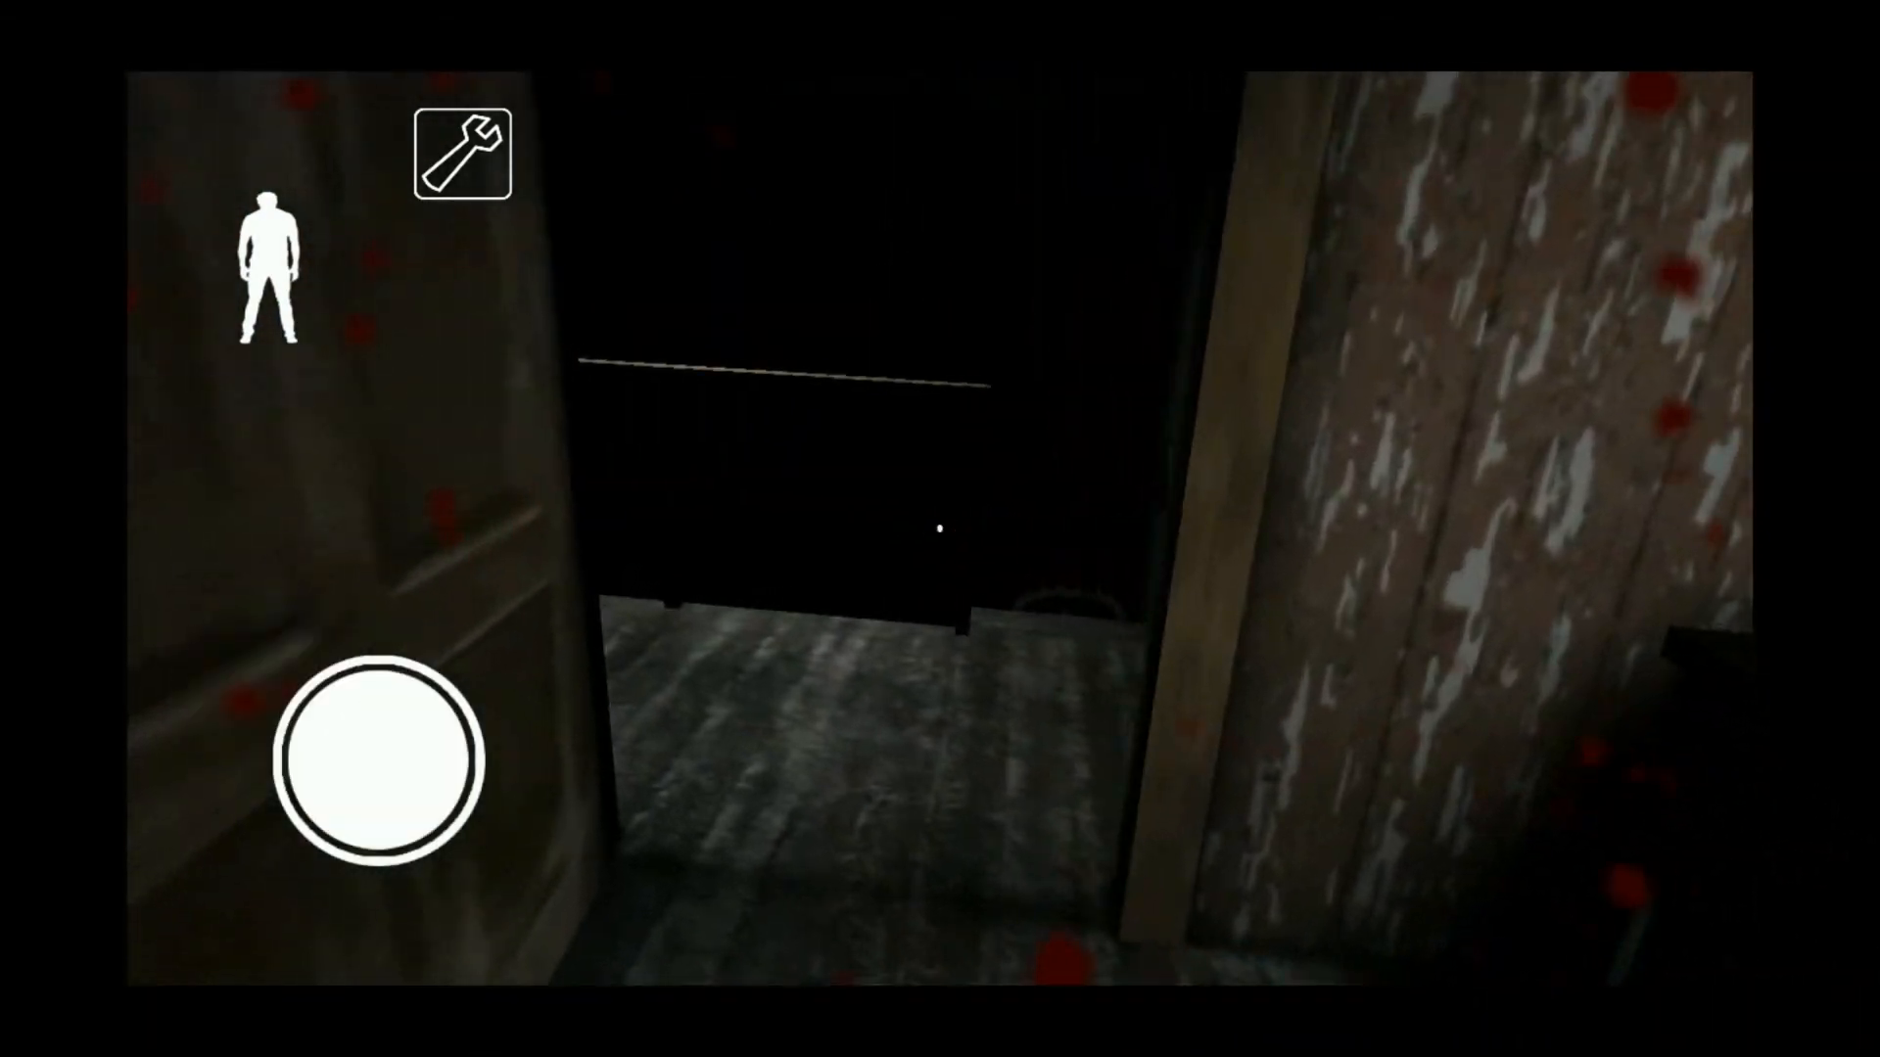
Walk forward through the doorway into the dim grey-floored room
{"action": "left_click_drag", "start_coordinate": [384, 755], "coordinate": [384, 610]}
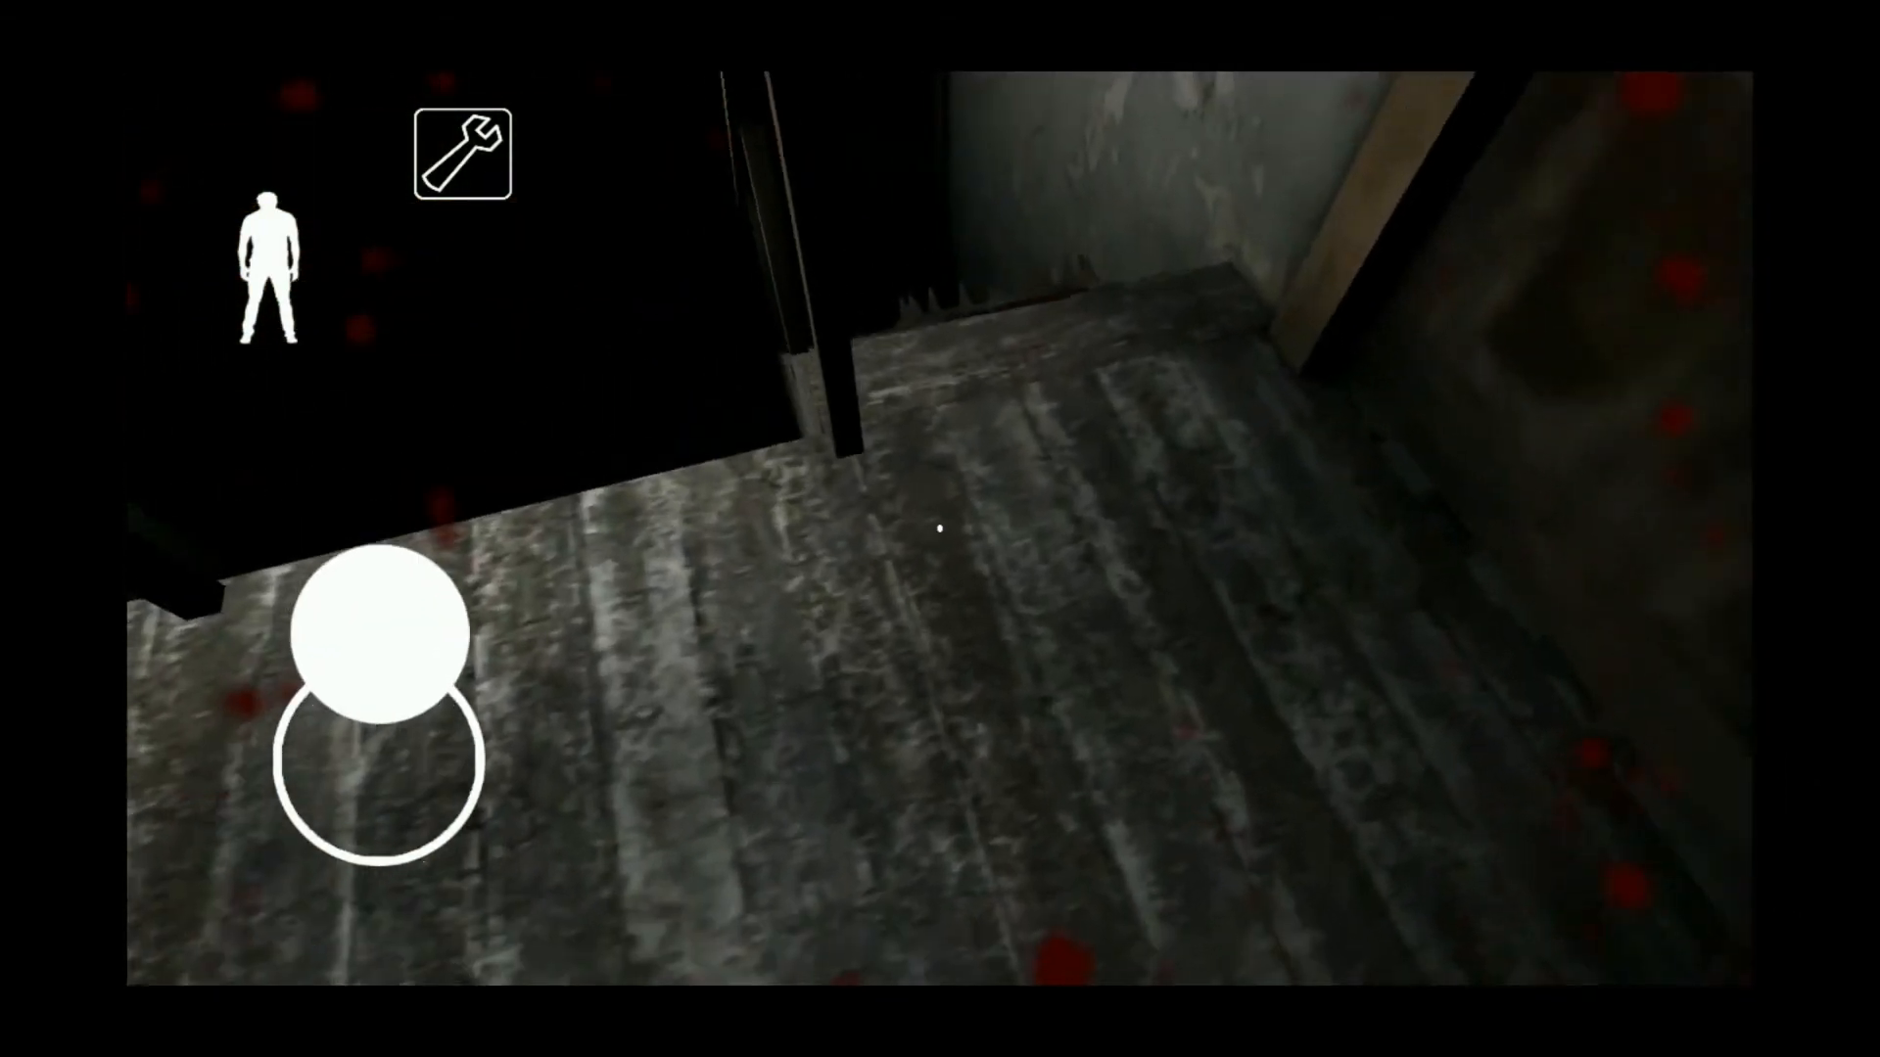